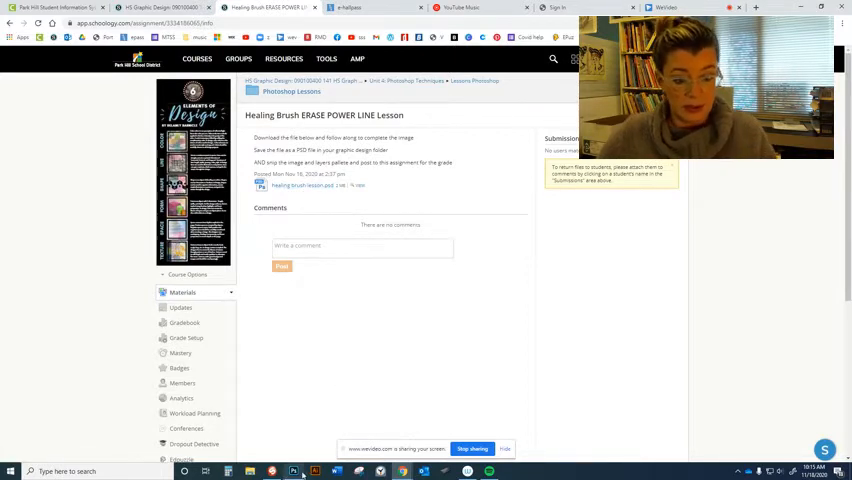
Step: Switch from the Schoology lesson page to the Las Vegas street photo in Photoshop
click(292, 472)
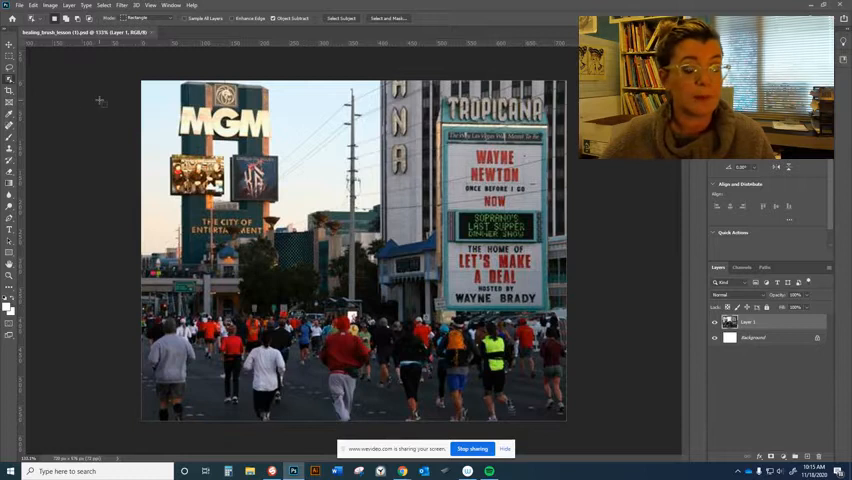
mouse_move(782, 252)
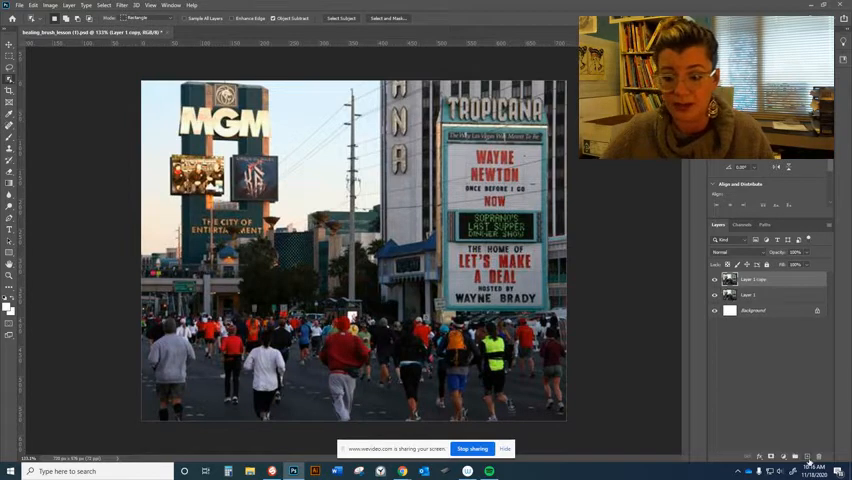
right_click(756, 280)
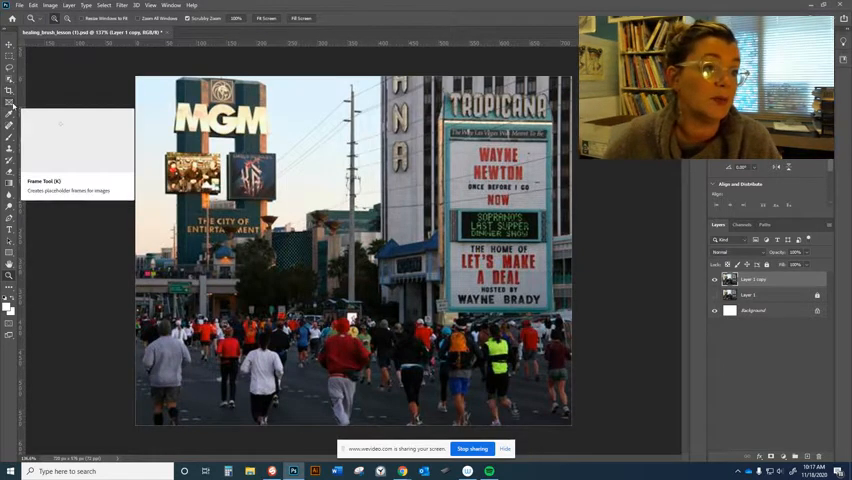
Step: Zoom in on the sky so the power lines between the MGM and Tropicana signs fill the view
click(10, 104)
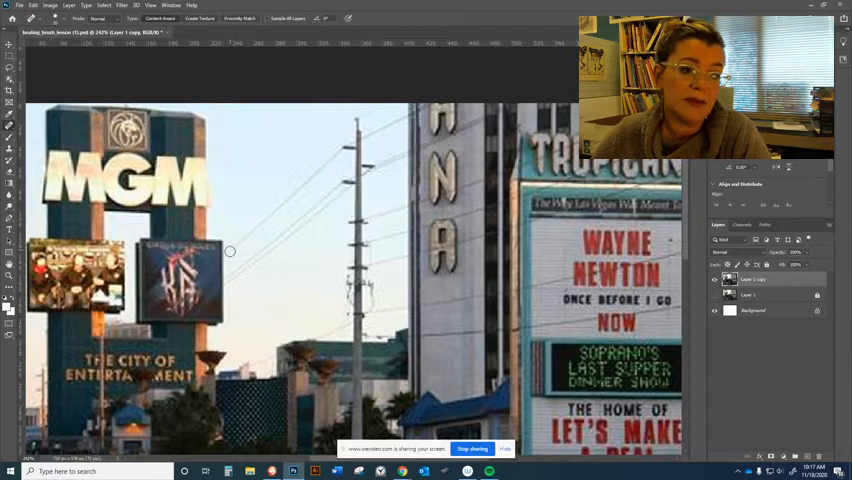
mouse_move(238, 248)
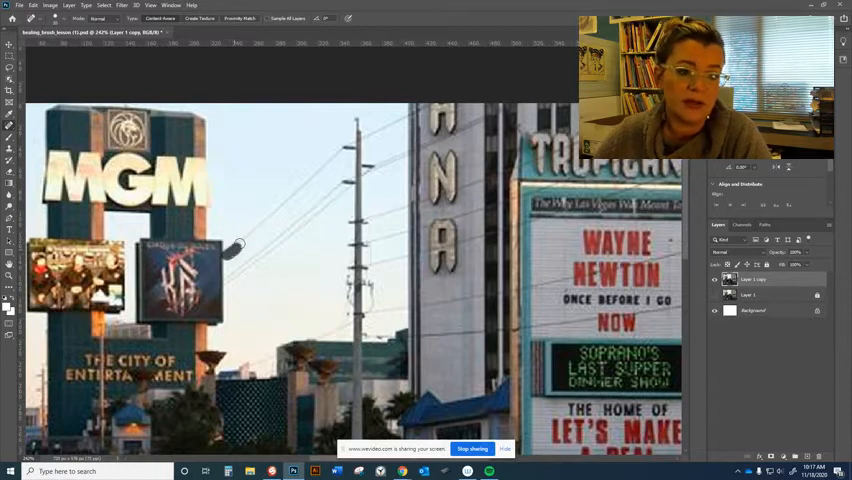
drag(228, 258, 328, 168)
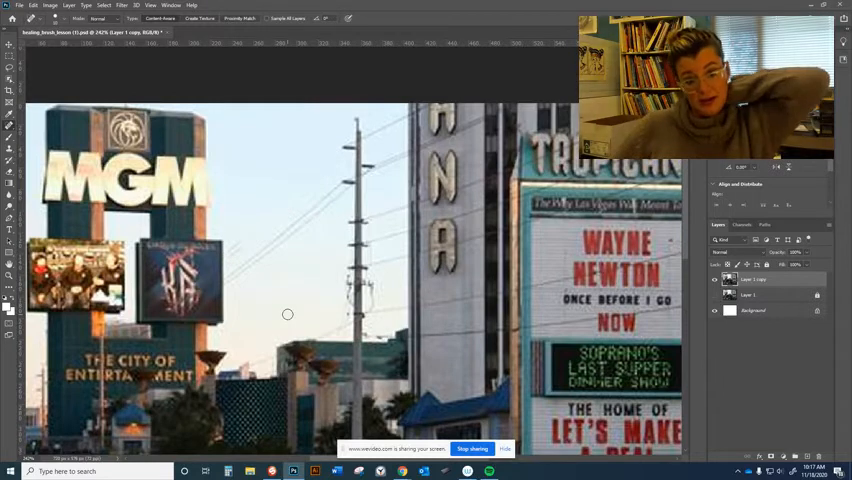
mouse_move(232, 252)
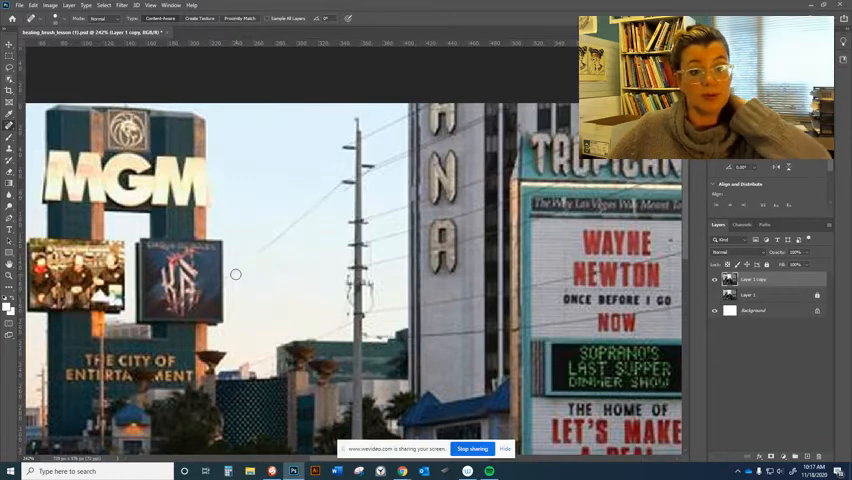
drag(230, 278, 336, 188)
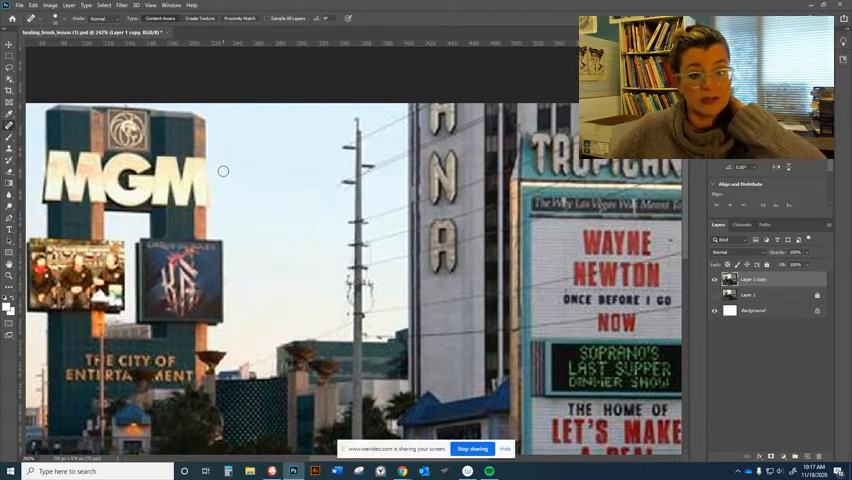
mouse_move(344, 324)
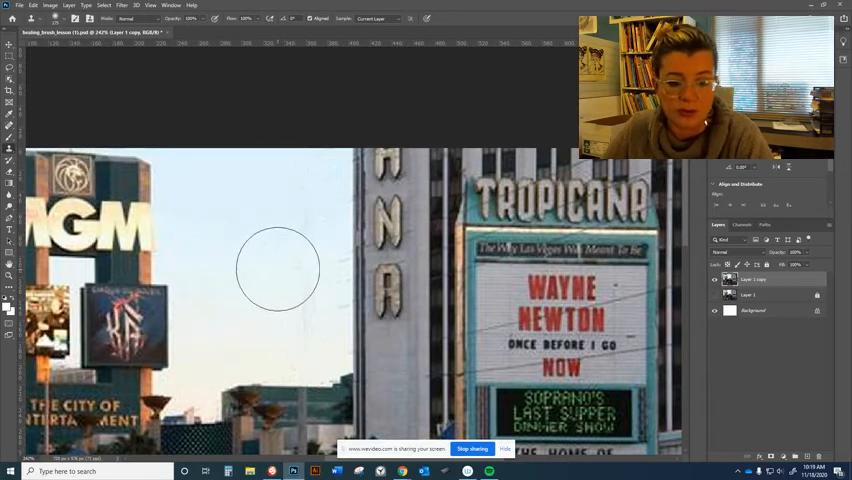
mouse_move(324, 238)
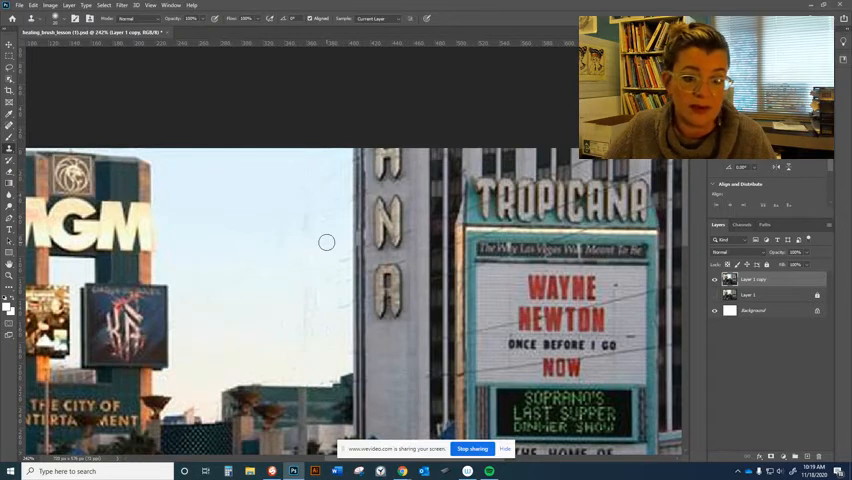
mouse_move(342, 260)
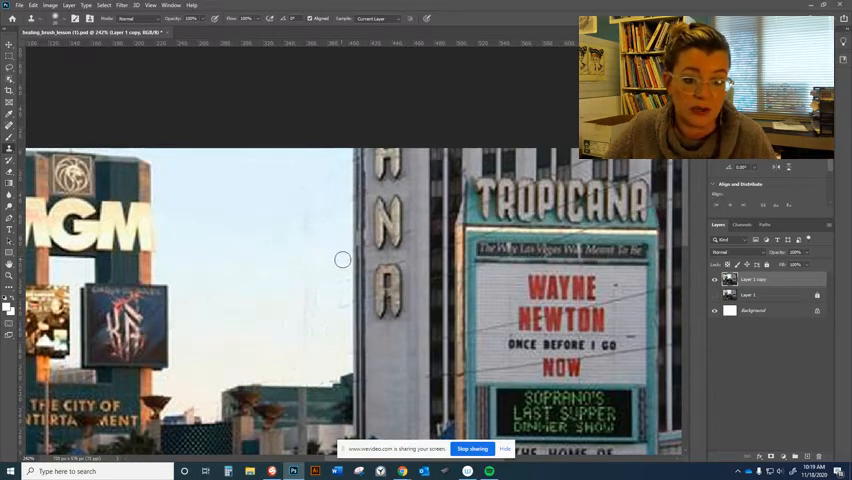
mouse_move(308, 302)
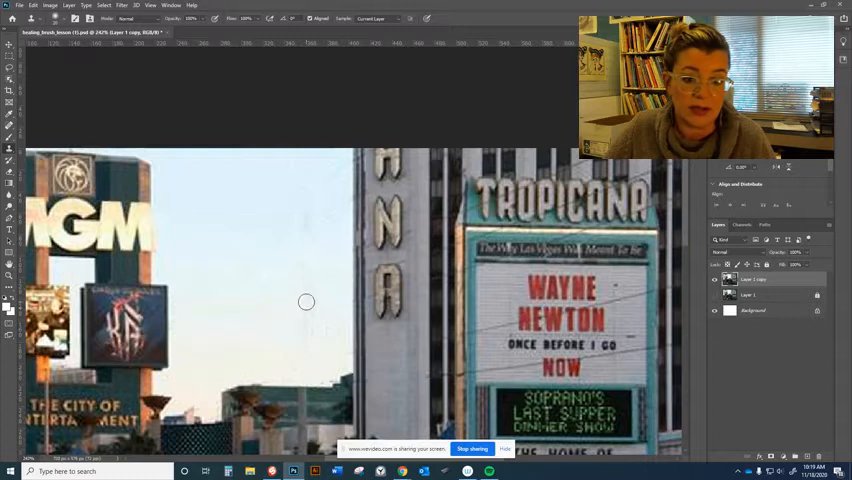
mouse_move(308, 210)
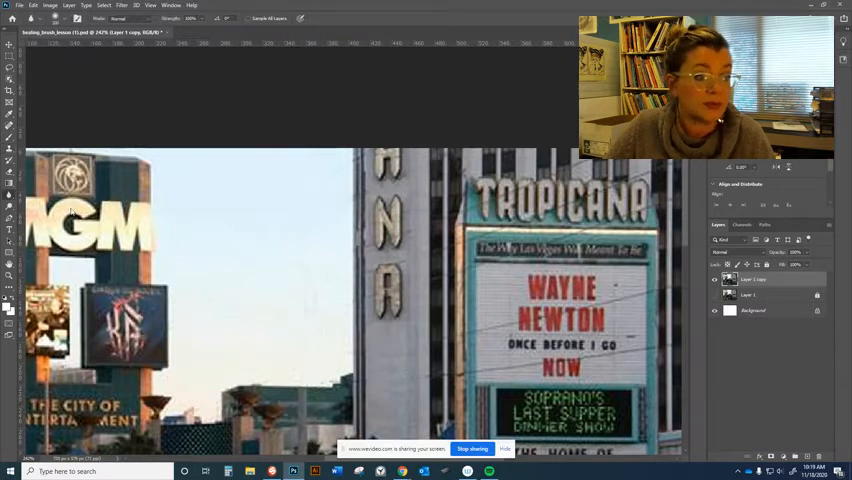
mouse_move(290, 250)
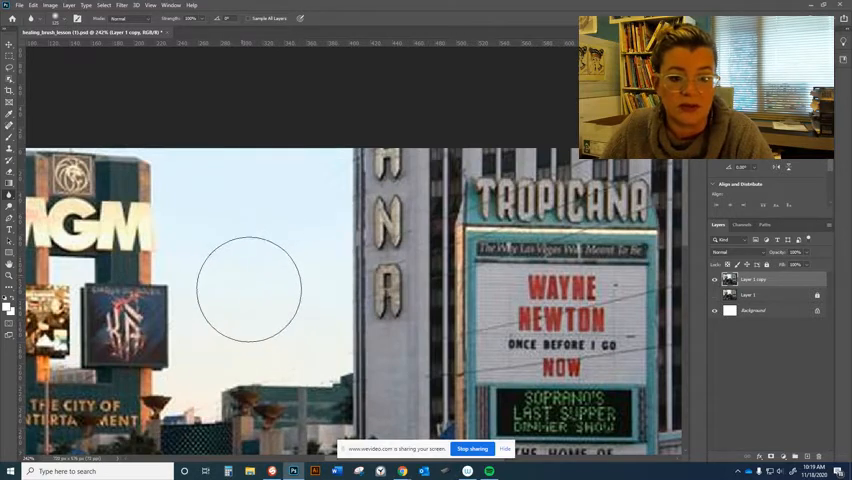
mouse_move(190, 184)
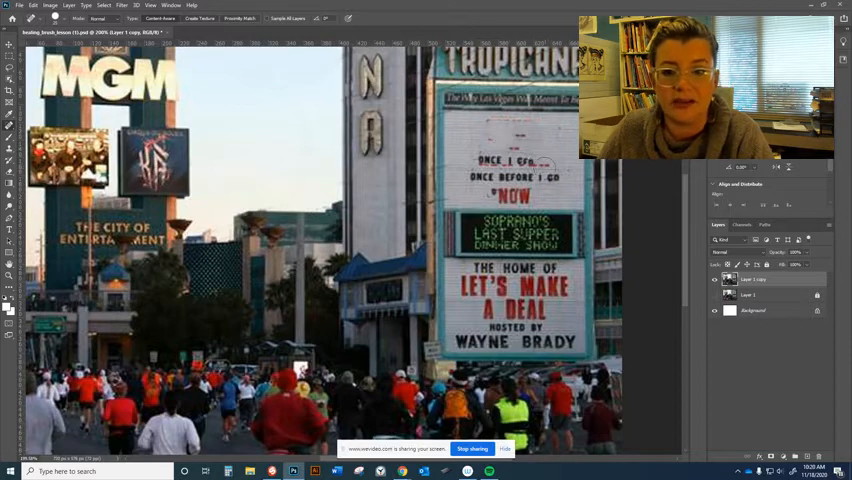
Step: Paint white over the WAYNE NEWTON lettering on the Tropicana marquee
drag(490, 160, 544, 178)
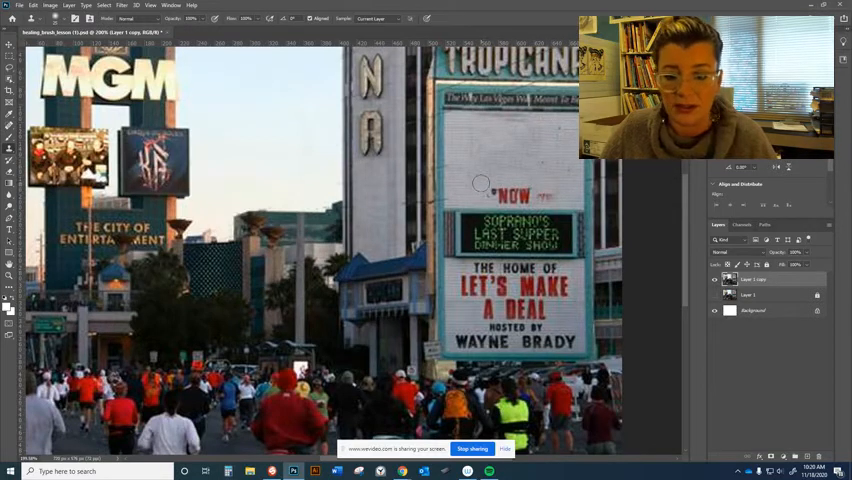
mouse_move(452, 164)
text(GOC)
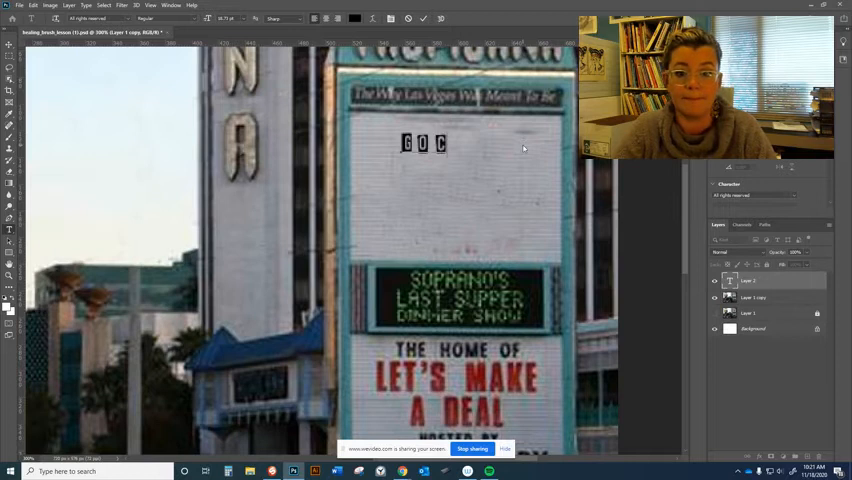
Step: Finish the marquee text so it reads GO CHIEFS! on the cleared top panel
text(HIEF)
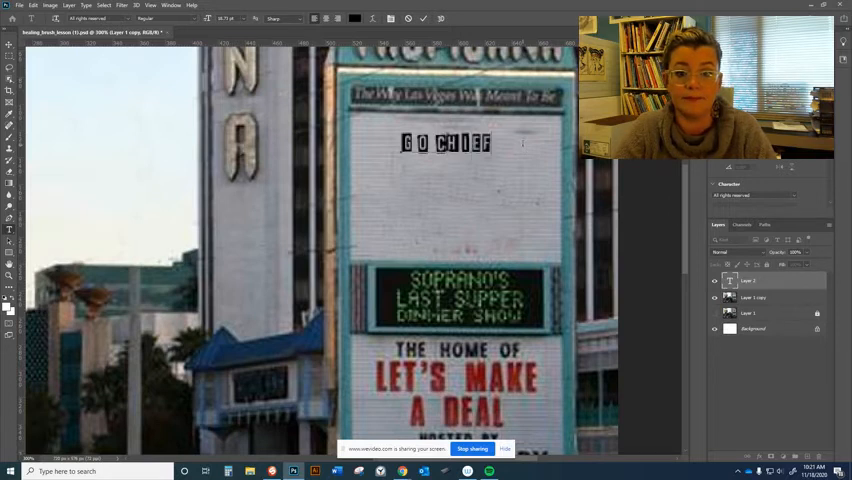
text(S!)
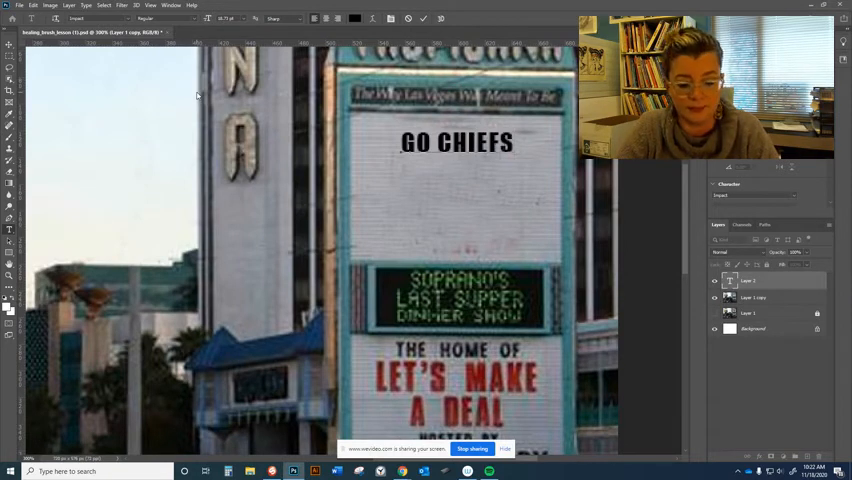
text(!)
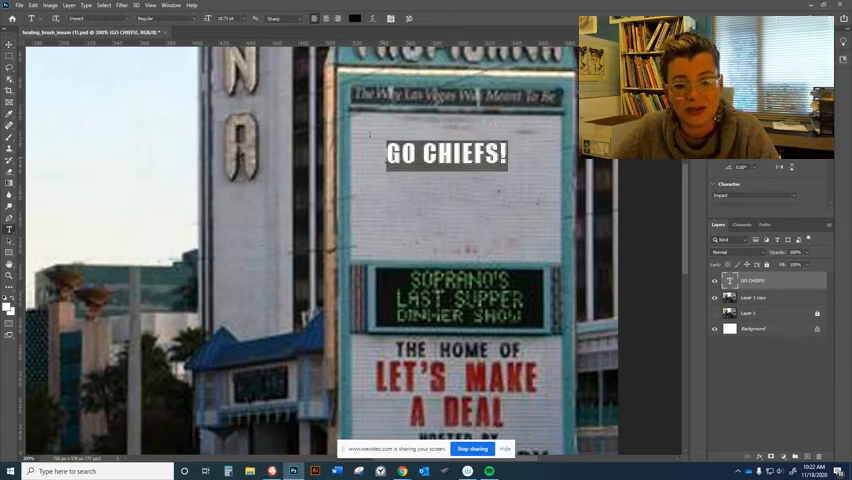
Step: Colour the GO CHIEFS! marquee text red via the options-bar swatch
click(352, 18)
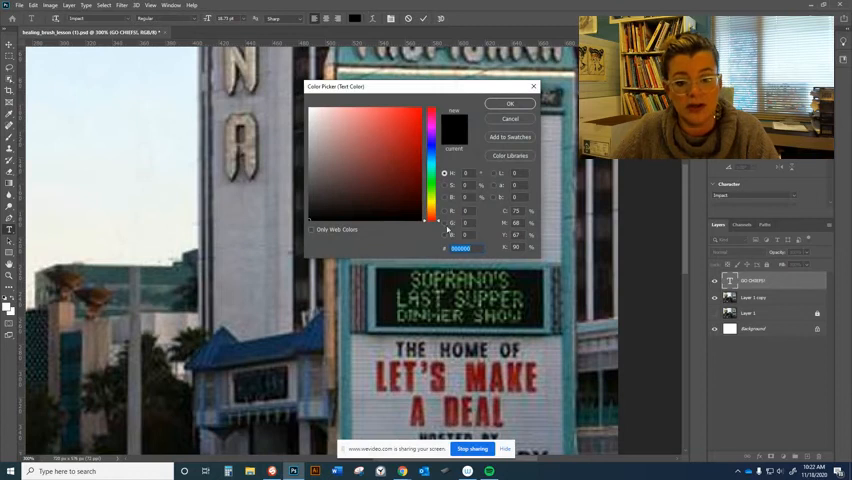
click(414, 176)
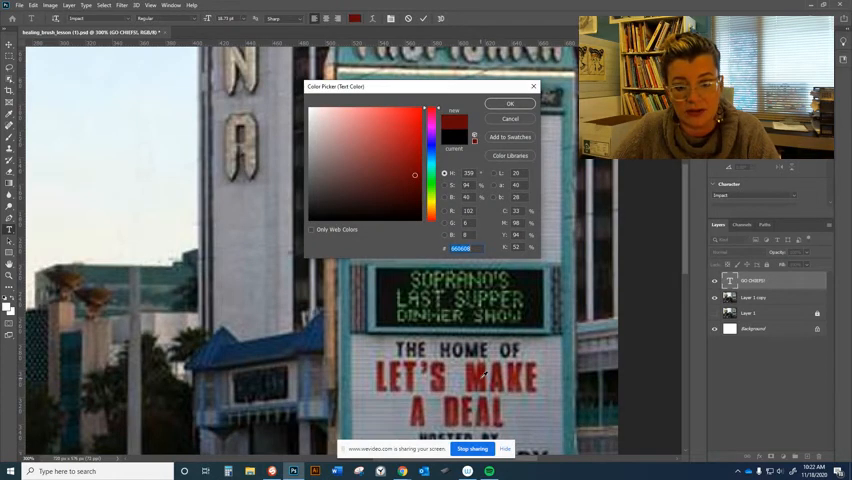
click(404, 166)
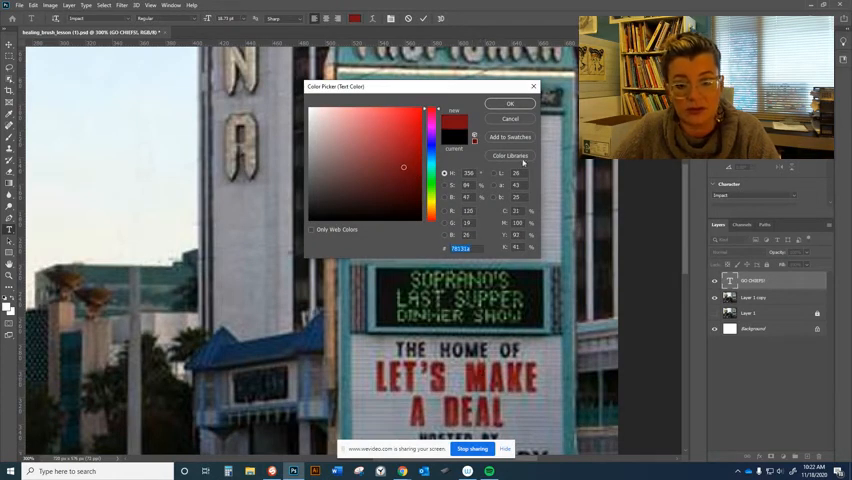
click(510, 104)
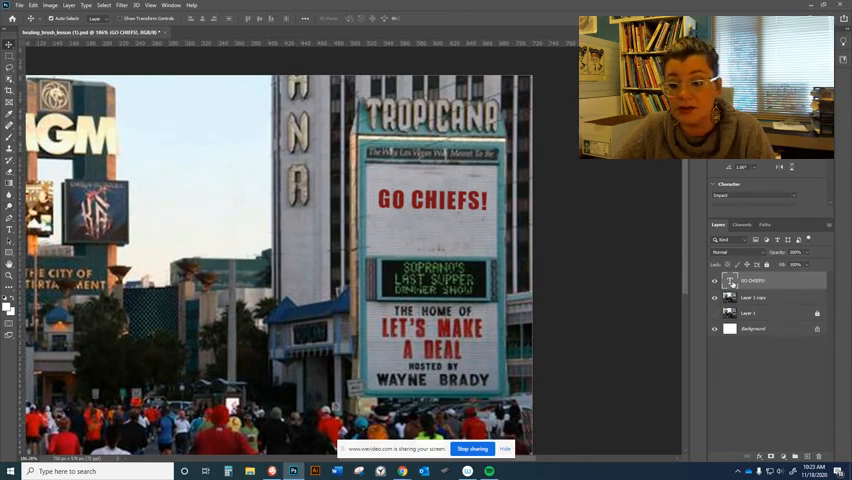
Step: Bring up the context options for the GO CHIEFS! type layer in the Layers panel
right_click(752, 280)
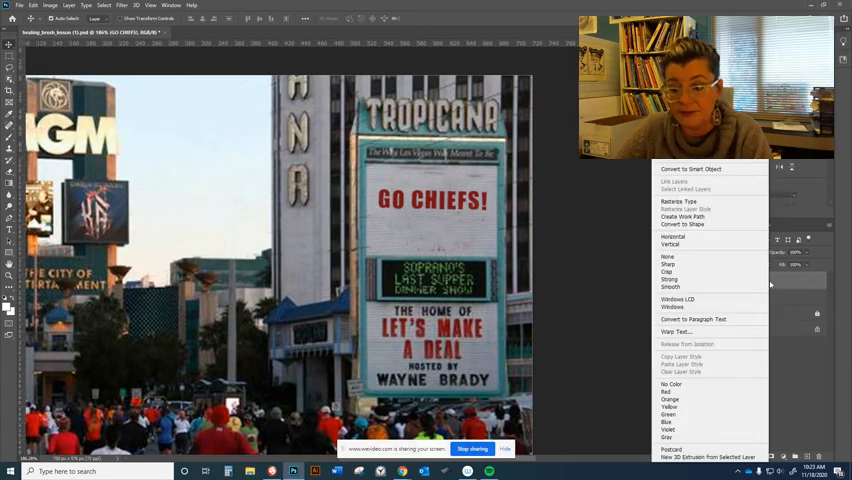